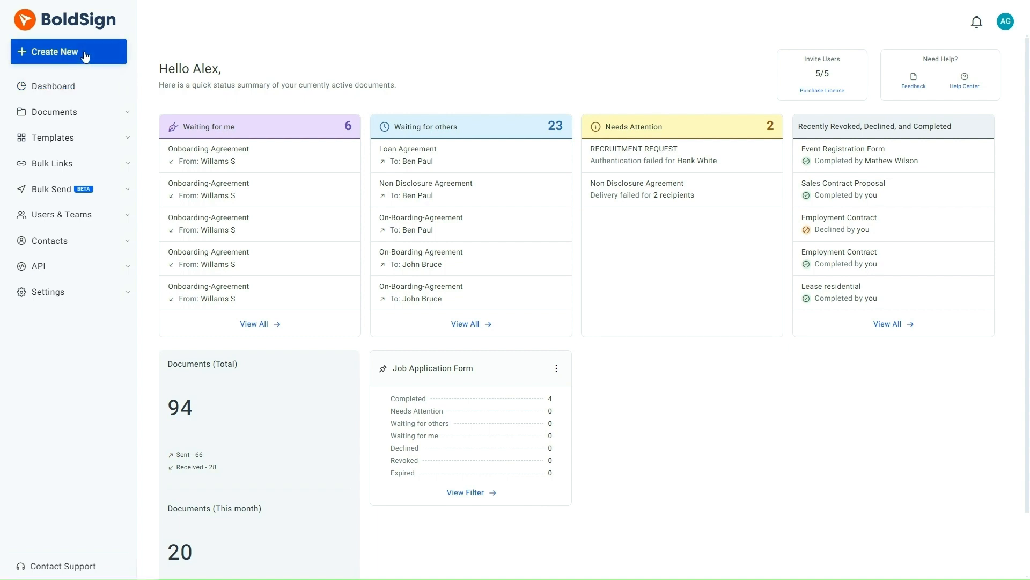
- Start a new document from the dashboard's Create New menu
left_click(55, 52)
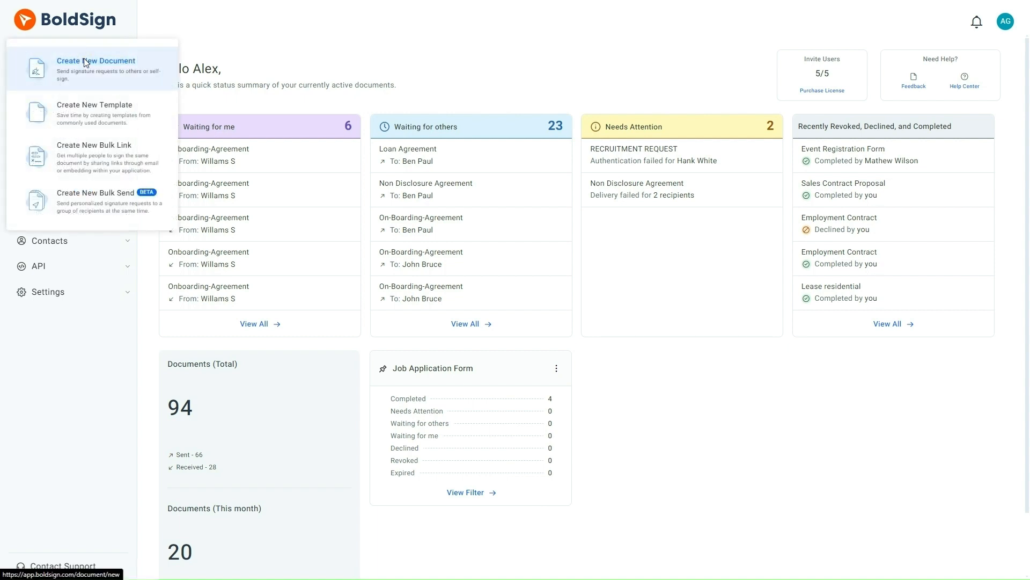
left_click(96, 60)
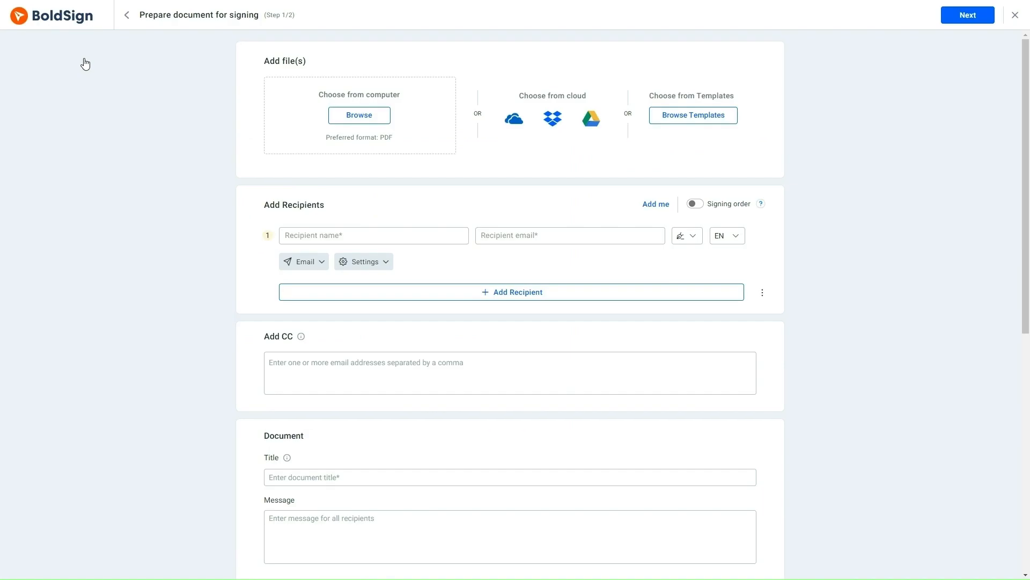
left_click(359, 115)
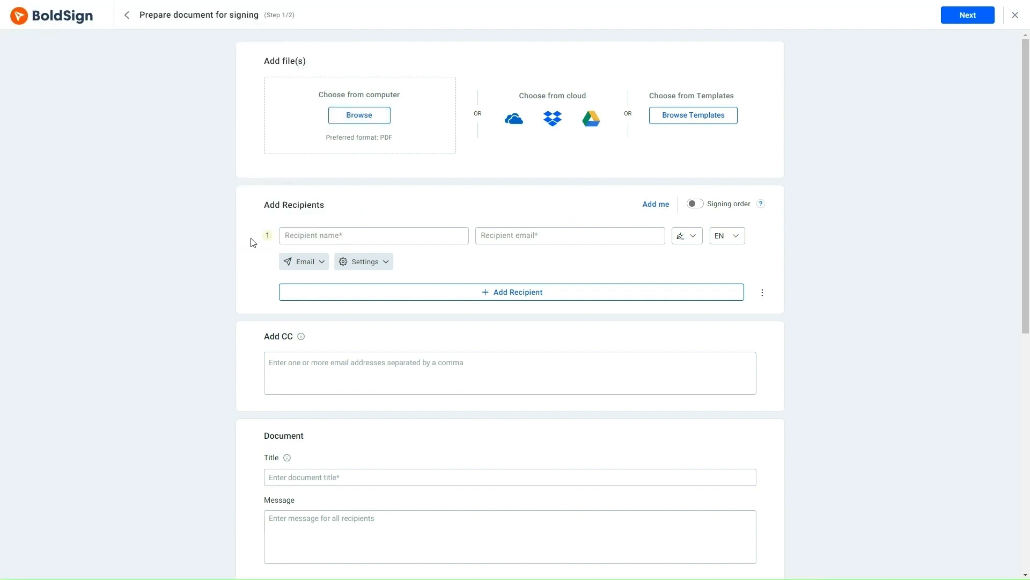
left_click(359, 115)
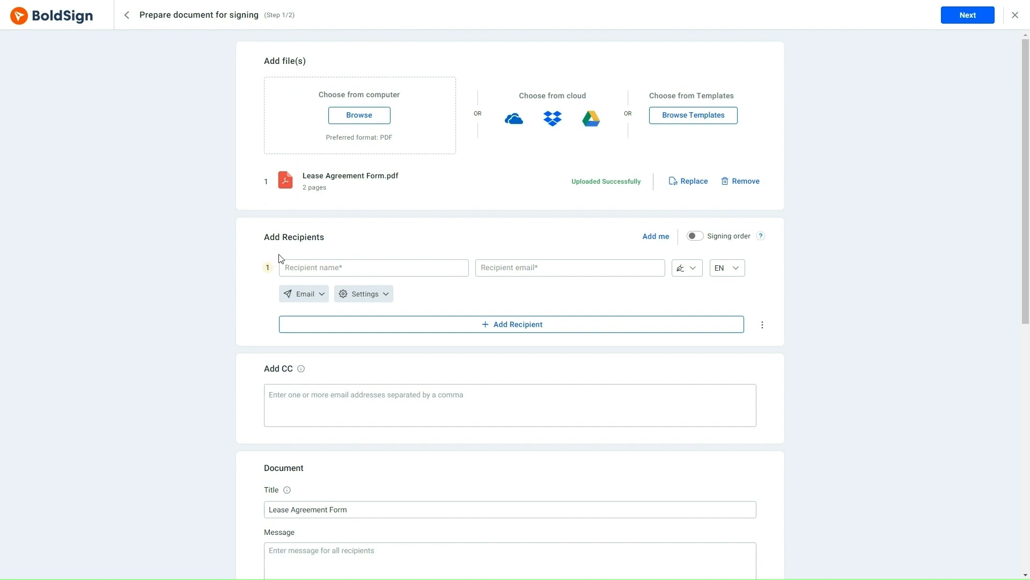
type("mathew")
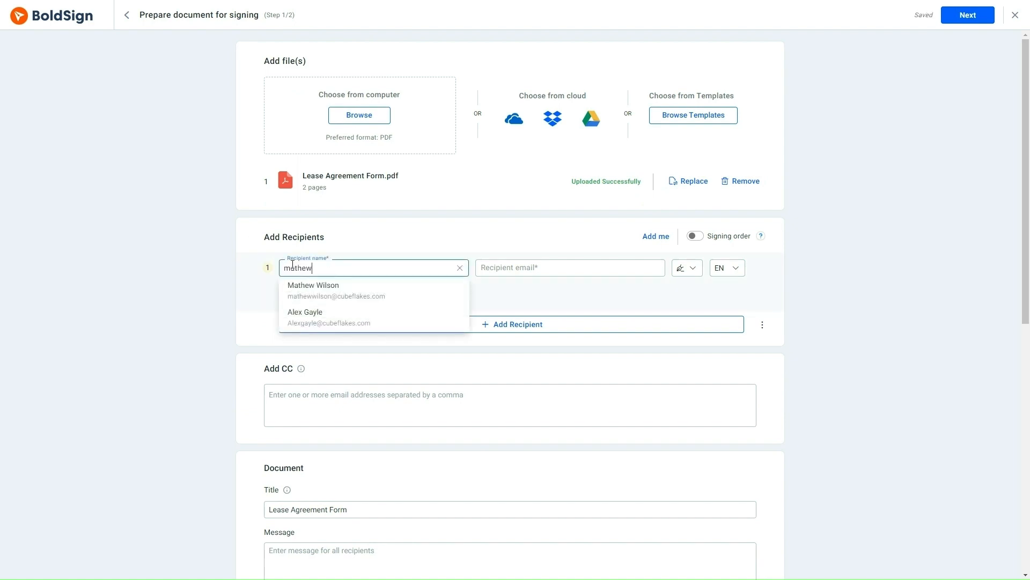
left_click(313, 290)
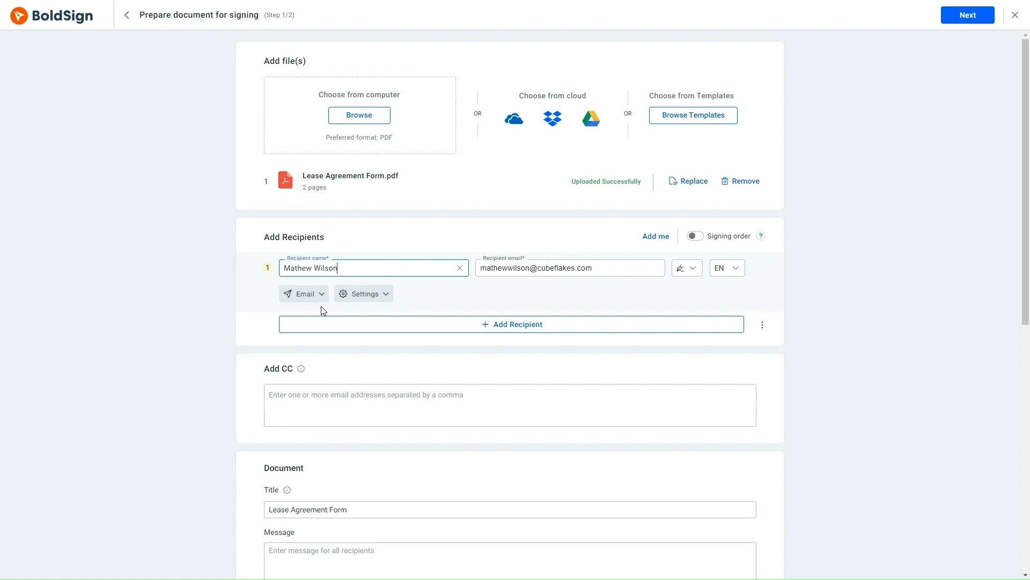
left_click(363, 293)
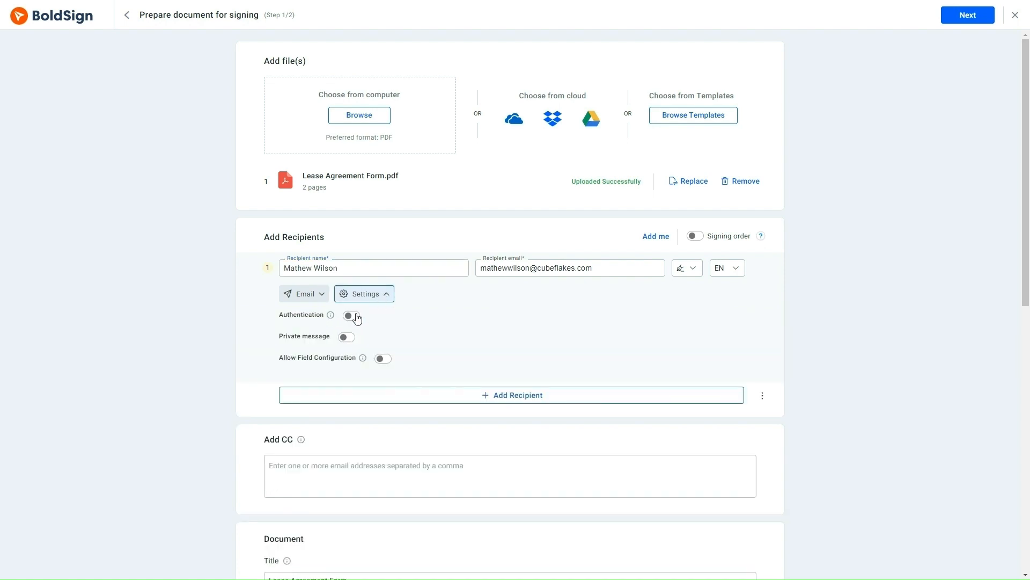
left_click(351, 315)
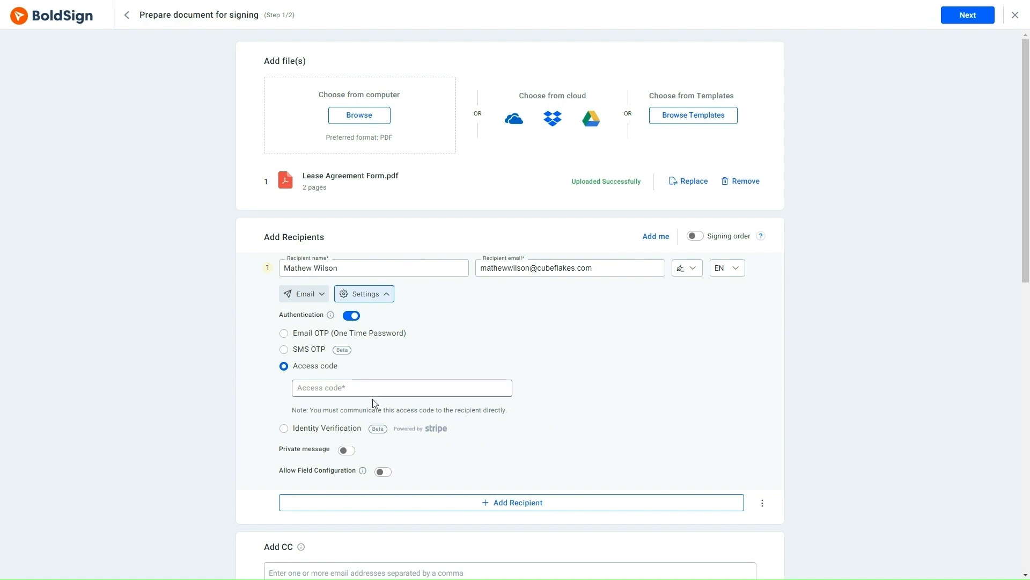
mouse_move(367, 435)
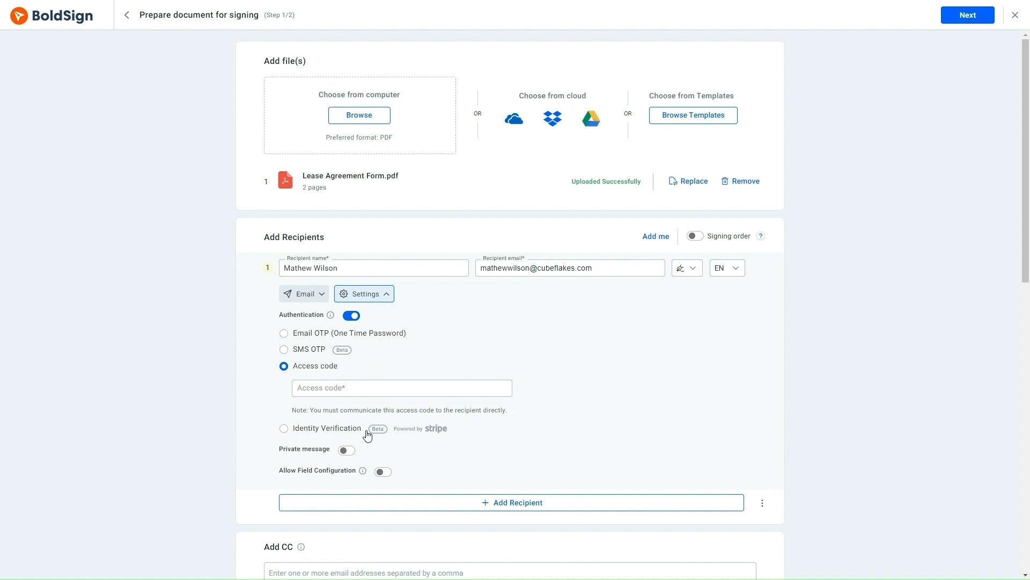
mouse_move(305, 428)
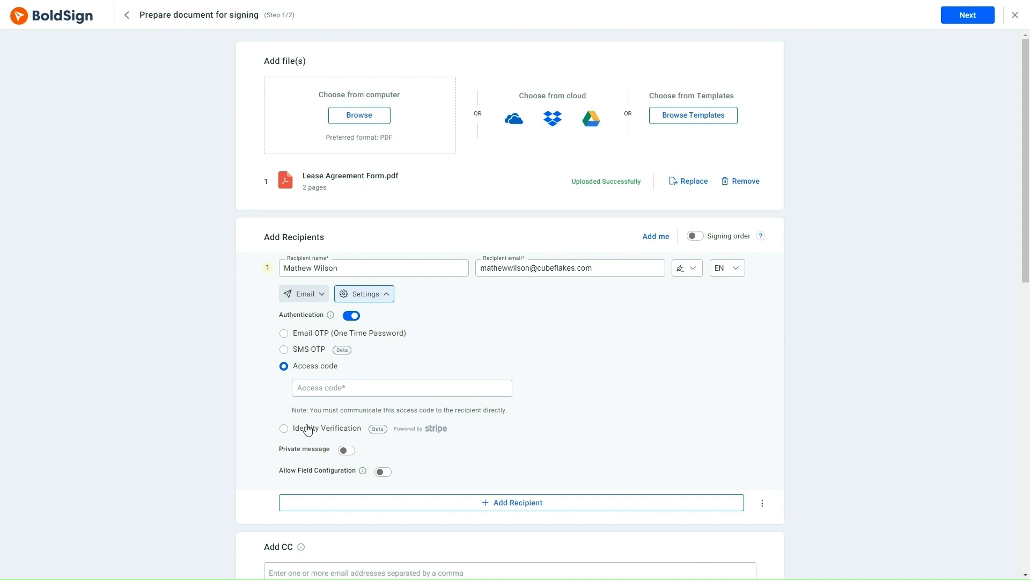
left_click(284, 428)
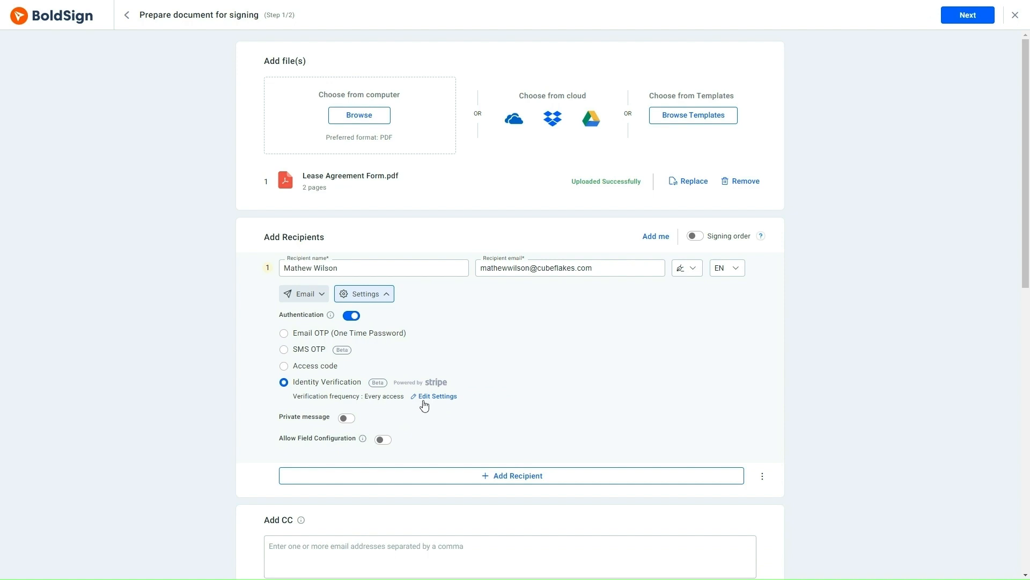
- Open the identity verification settings and set the frequency to Every access
left_click(437, 395)
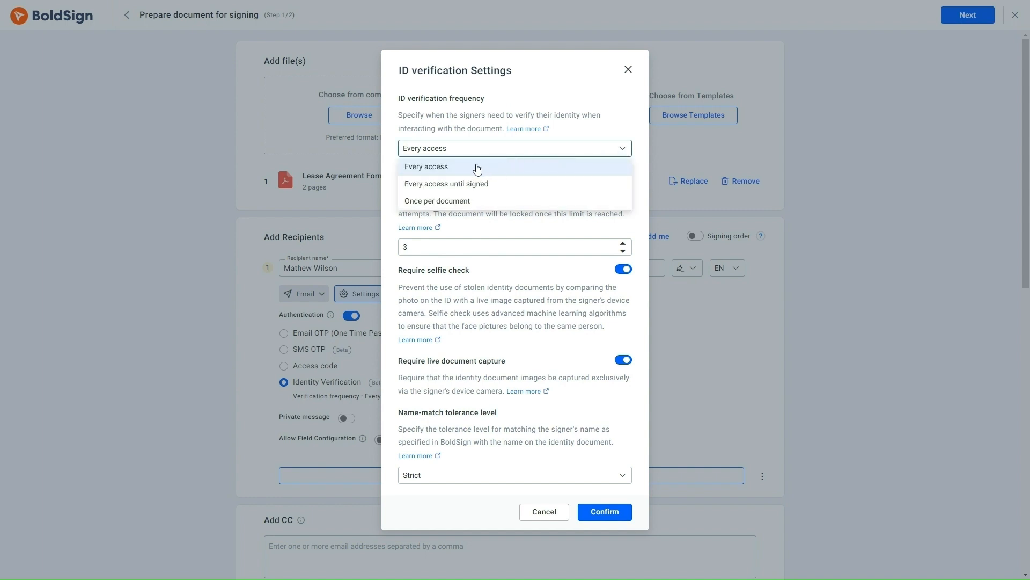
mouse_move(476, 170)
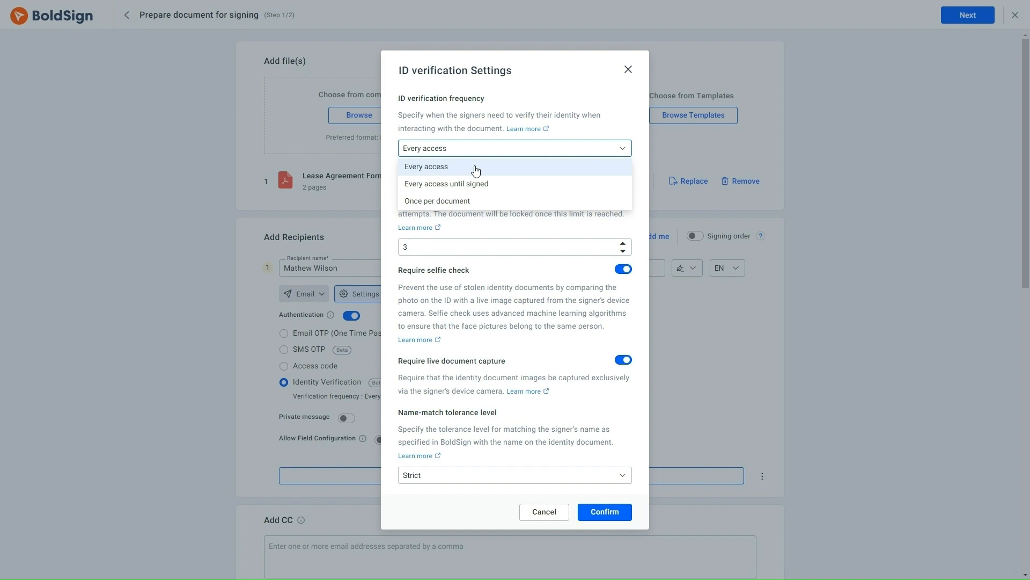
mouse_move(480, 184)
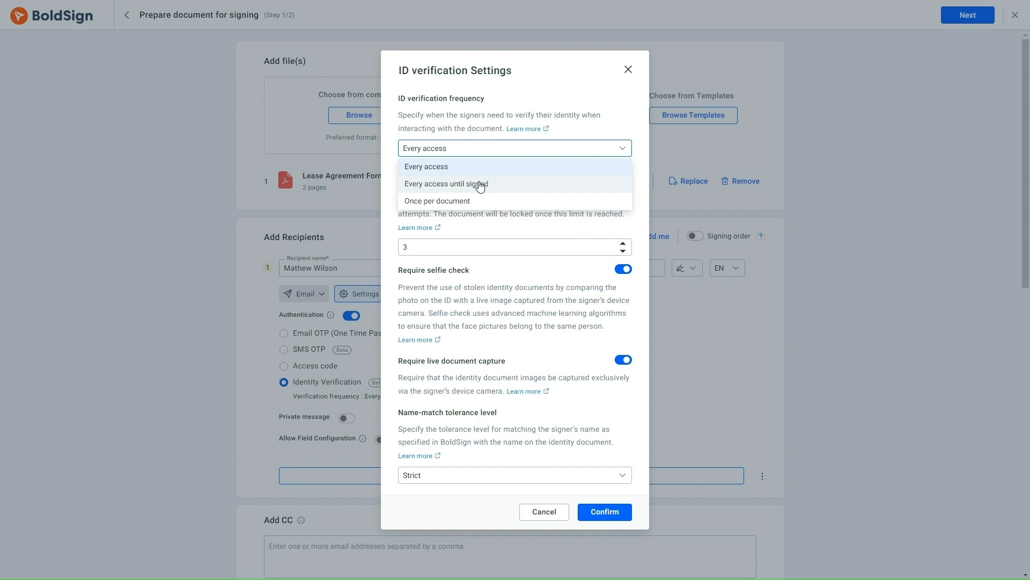
mouse_move(480, 195)
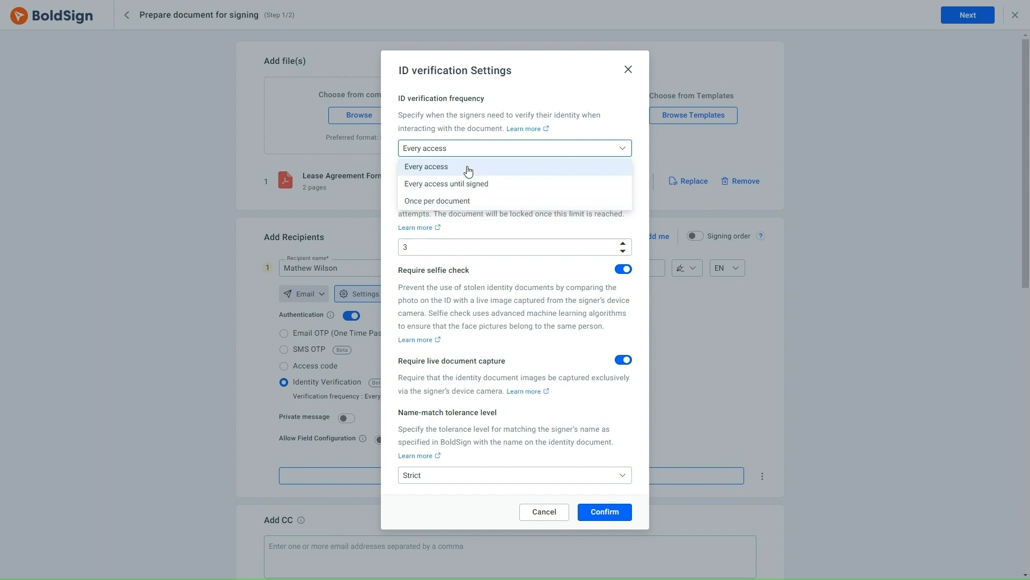
left_click(427, 167)
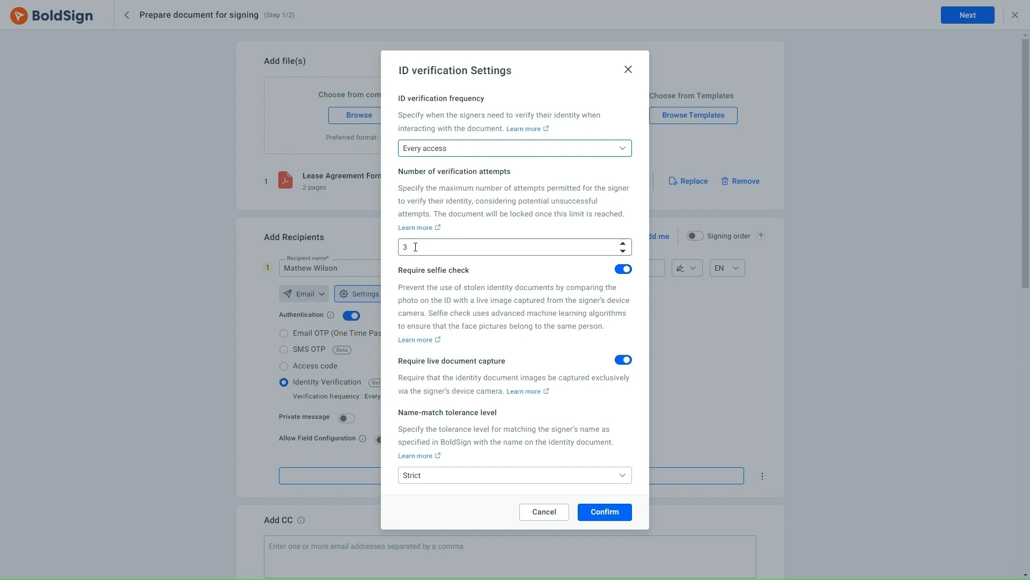
mouse_move(622, 243)
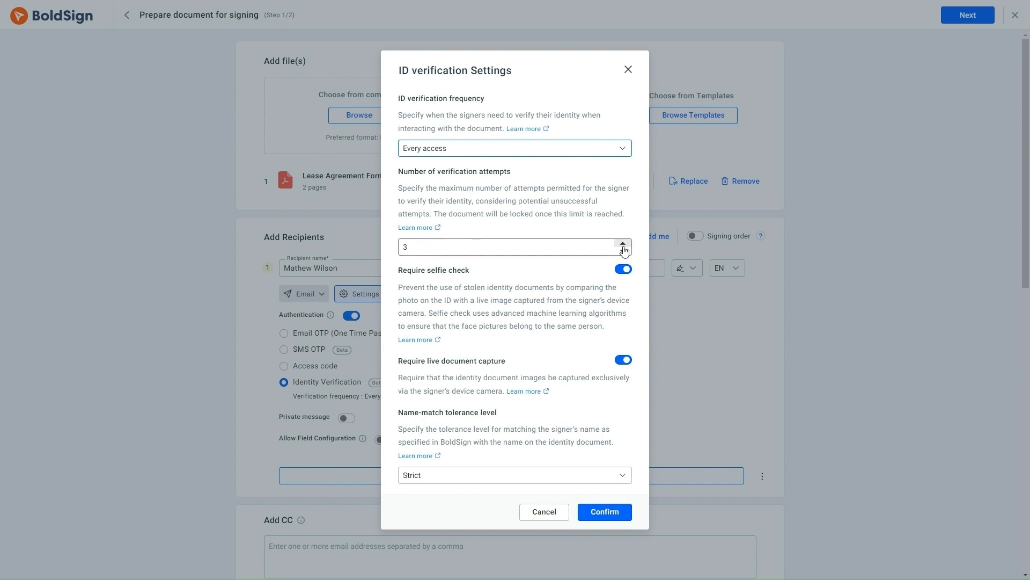
mouse_move(621, 252)
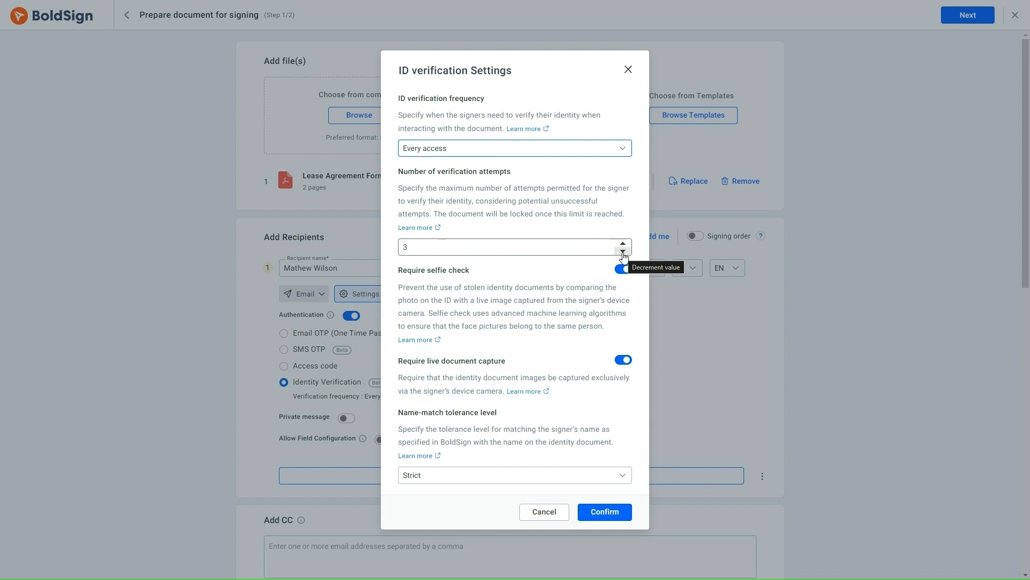
mouse_move(599, 267)
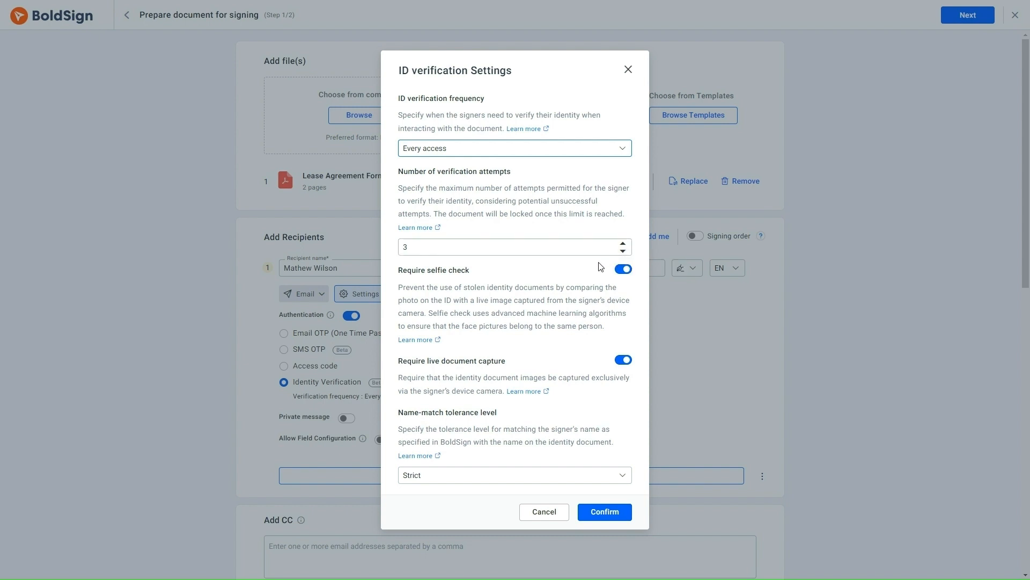
mouse_move(581, 281)
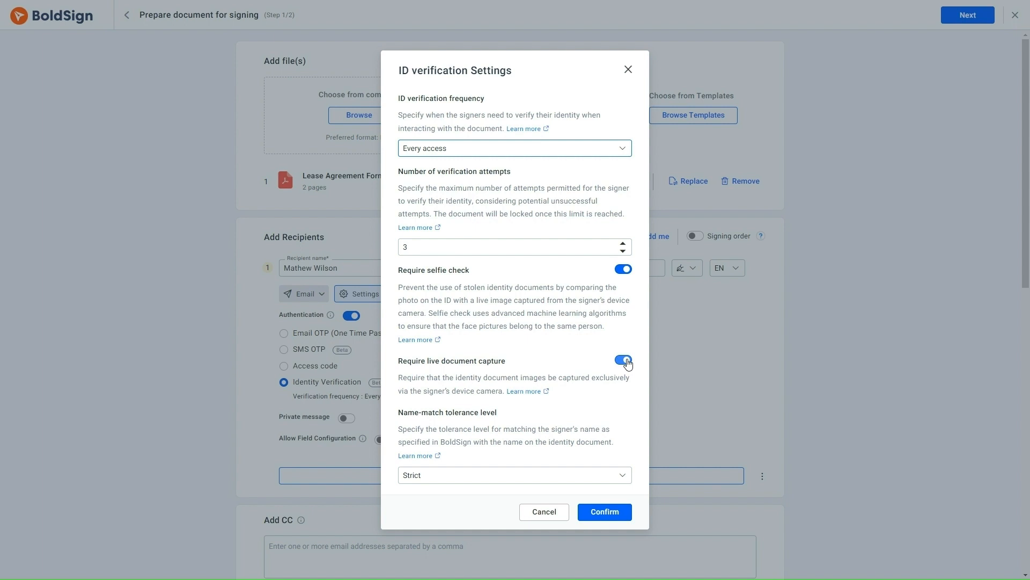
- Adjust the ID verification settings, keeping three attempts with selfie and live document capture
left_click(622, 359)
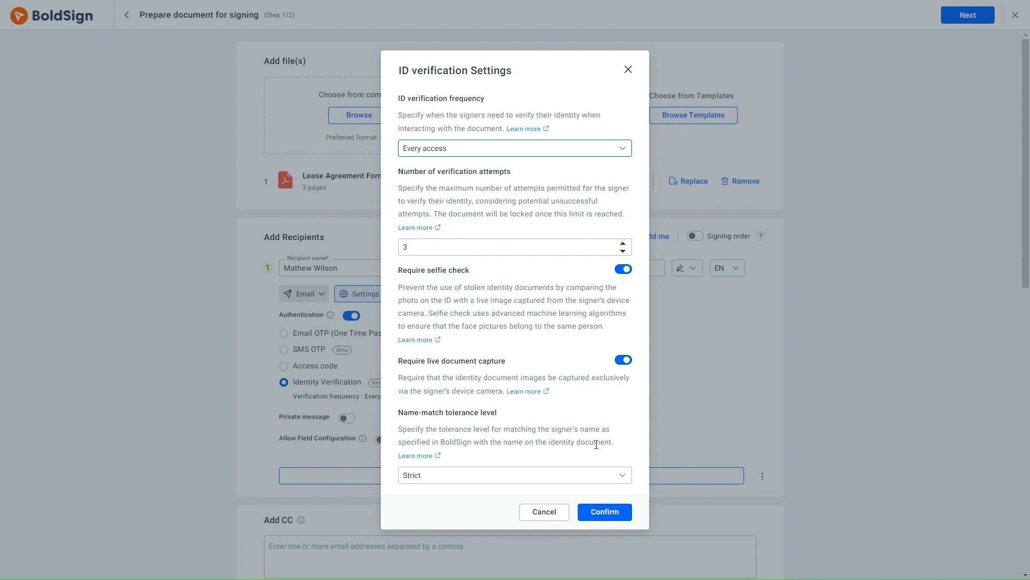
- Keep Strict name-match tolerance, confirm the verification settings, and continue to field placement
left_click(514, 474)
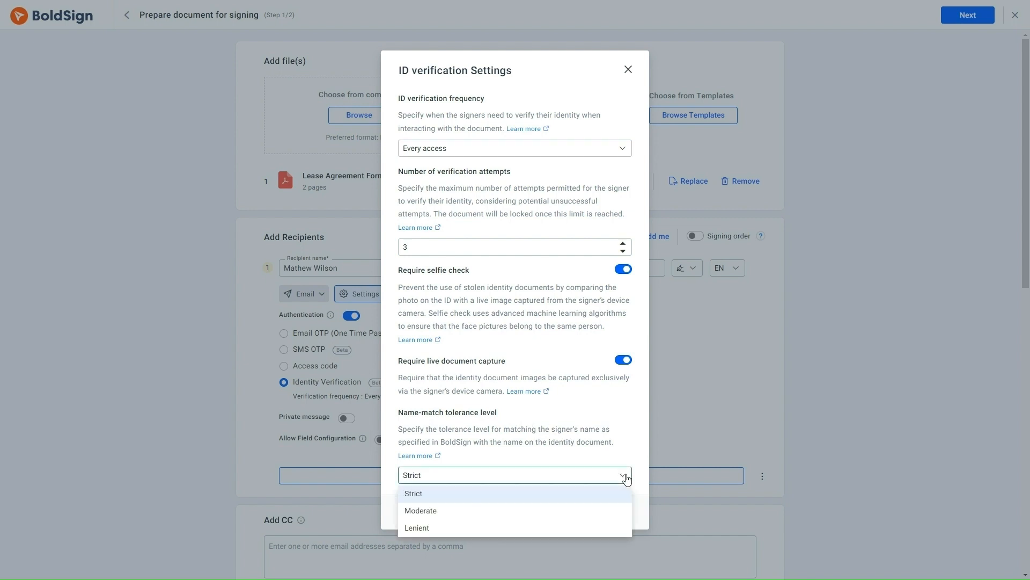
mouse_move(590, 498)
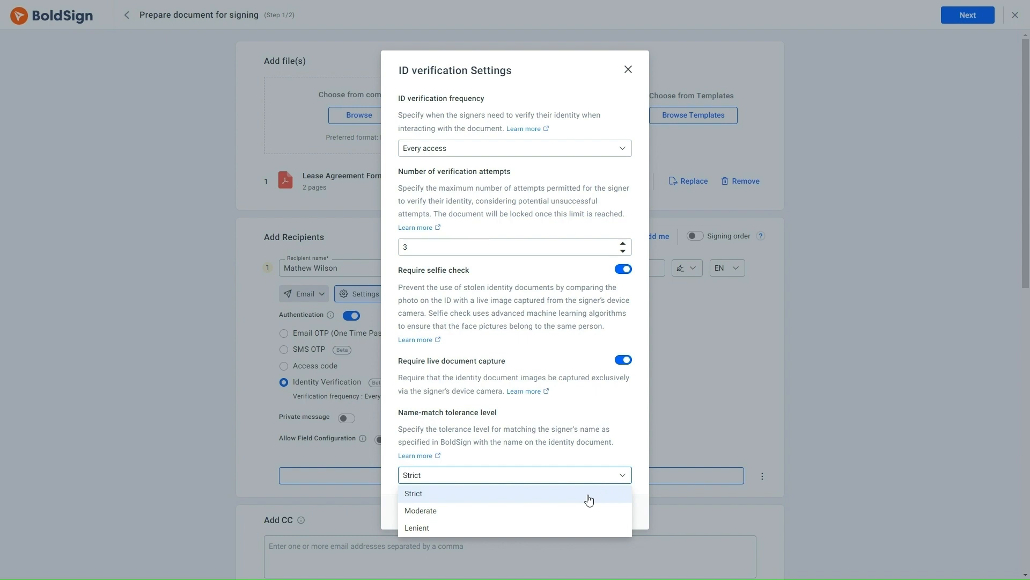
mouse_move(546, 513)
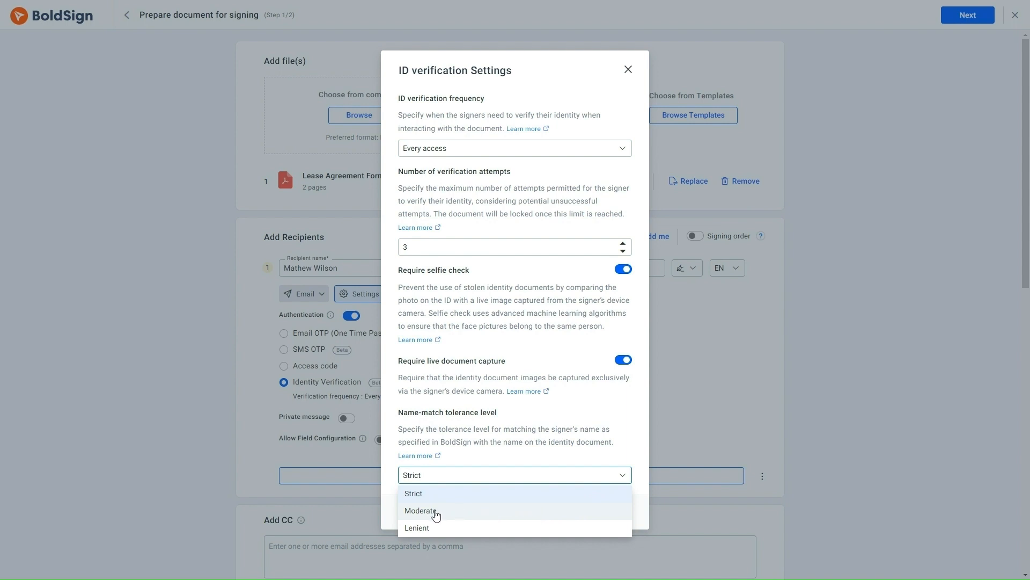
mouse_move(424, 531)
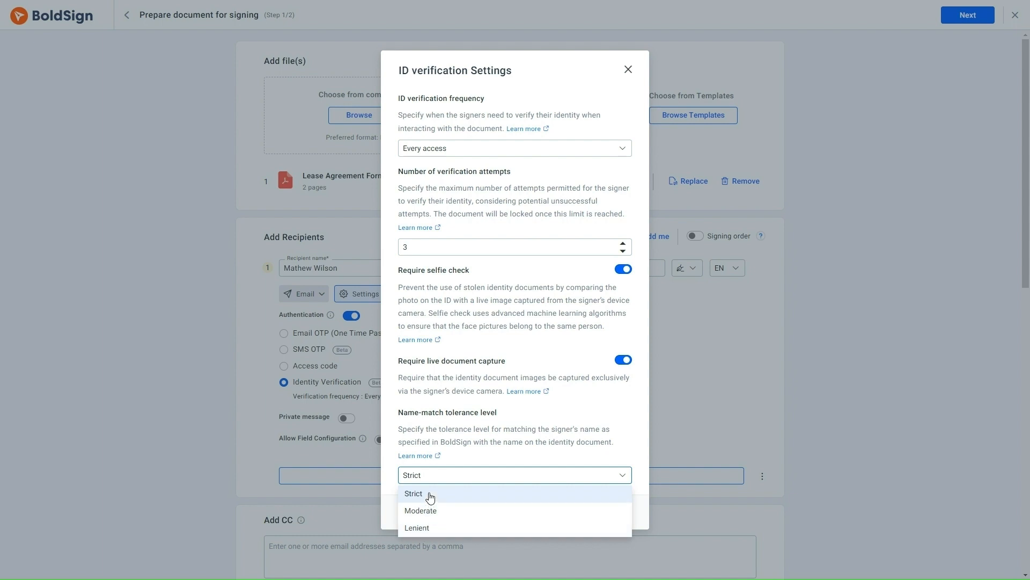
left_click(413, 494)
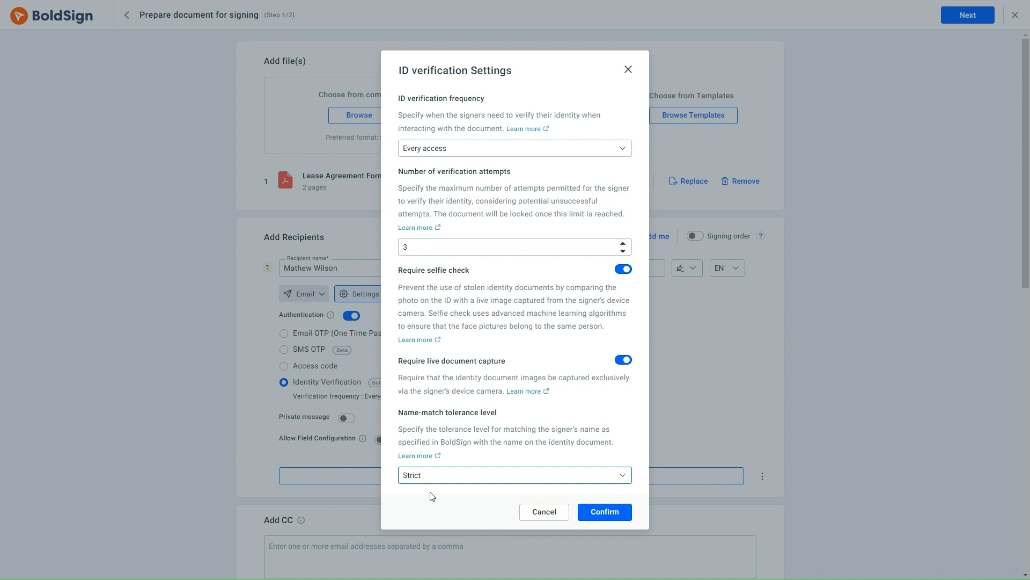
left_click(603, 512)
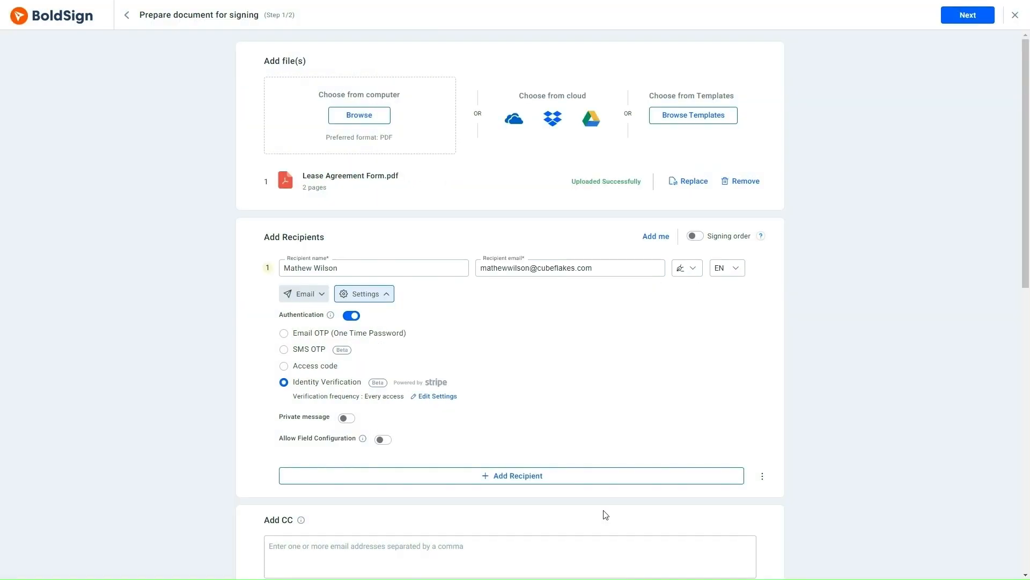
scroll("down", 3)
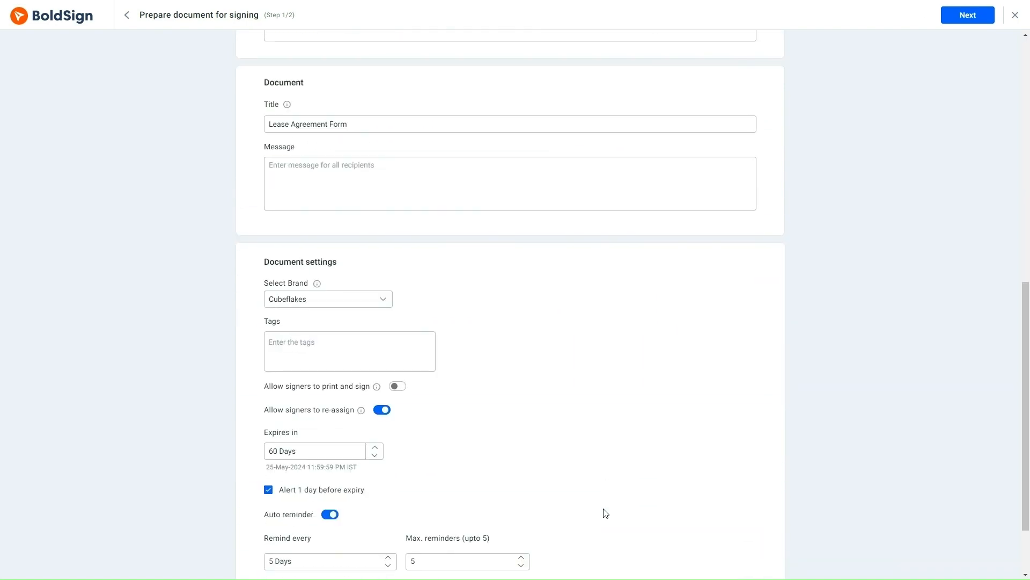
left_click(967, 14)
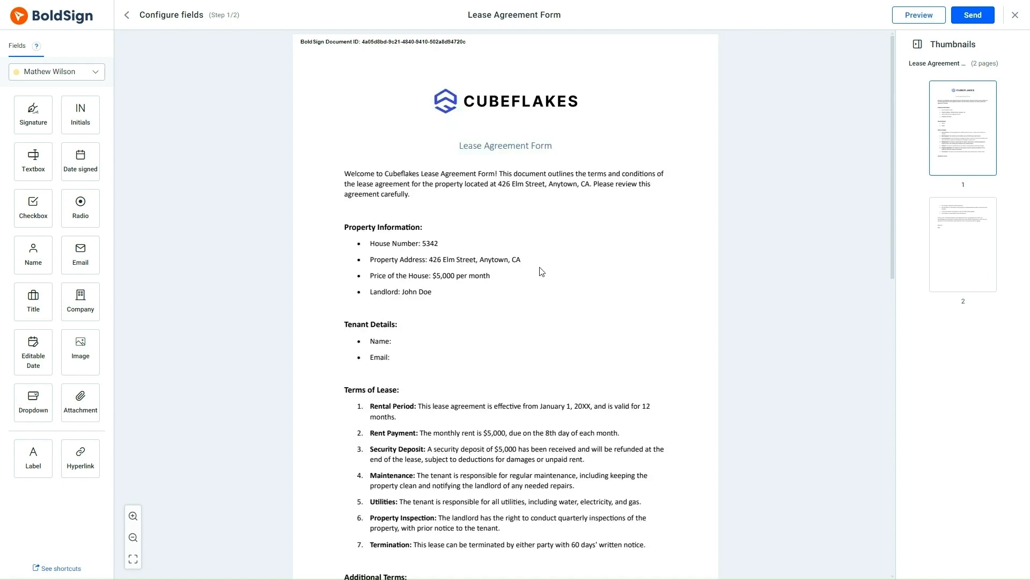
mouse_move(504, 297)
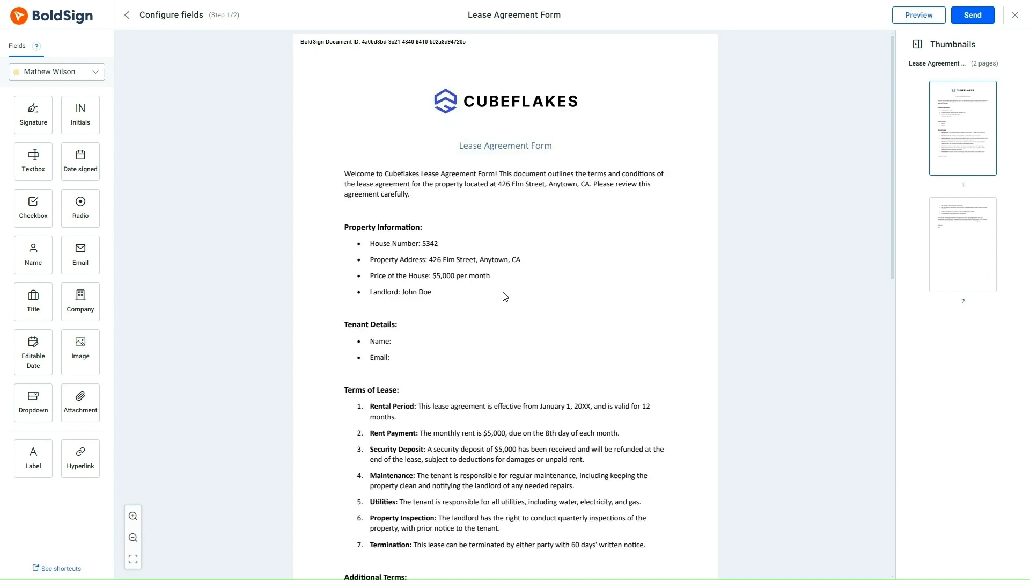
mouse_move(33, 255)
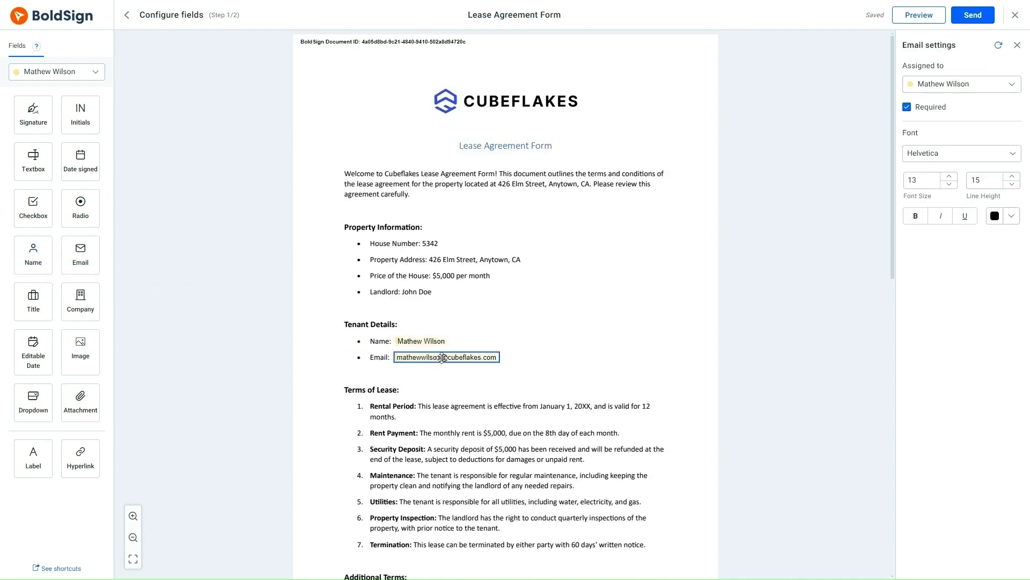
scroll("down", 3)
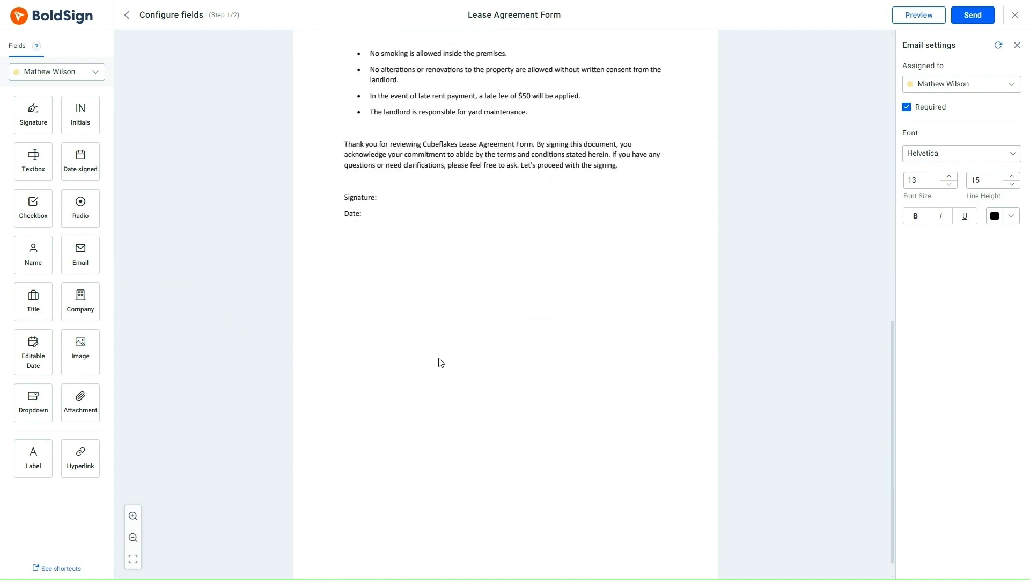
mouse_move(403, 342)
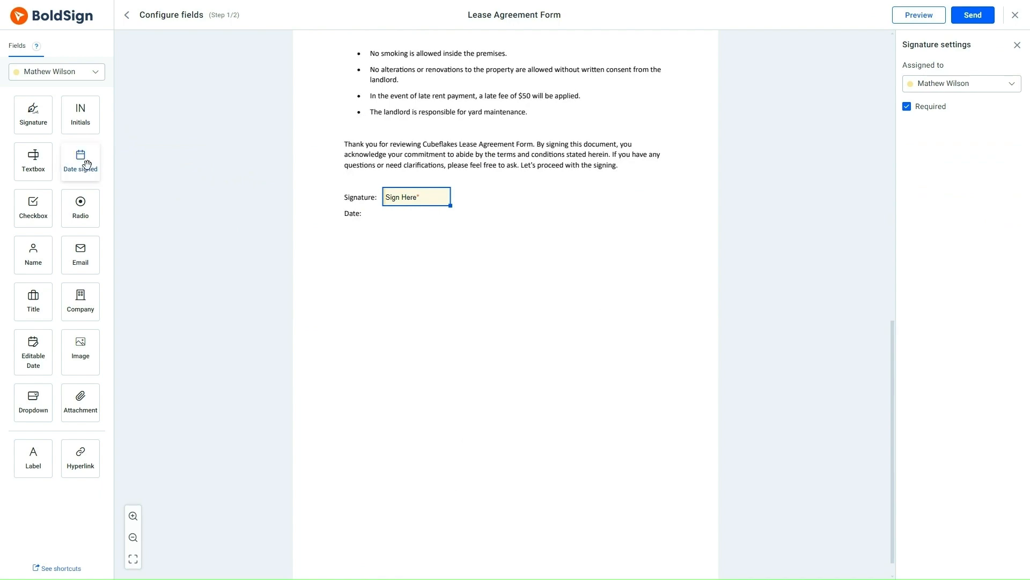
left_click(401, 214)
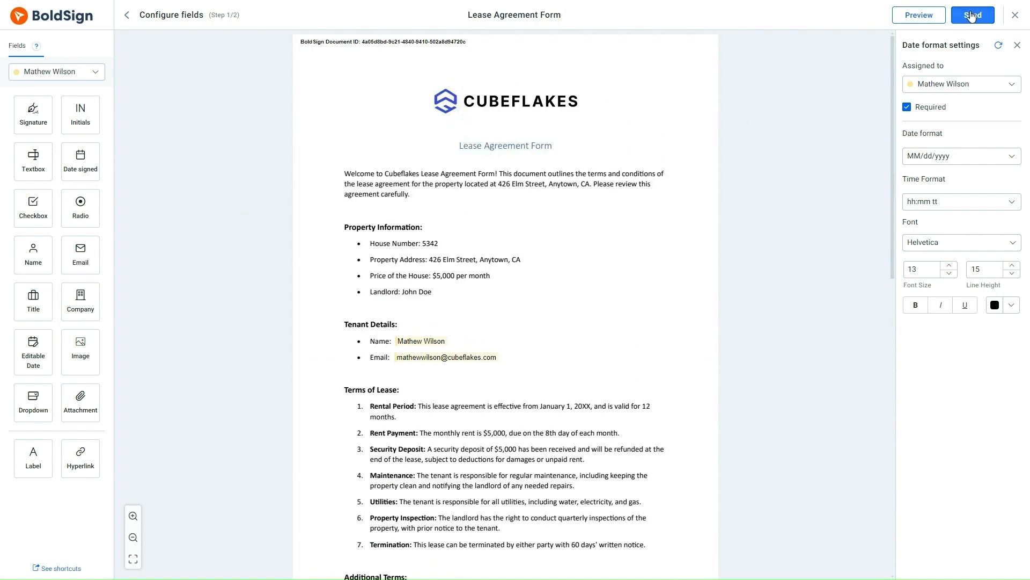
left_click(973, 15)
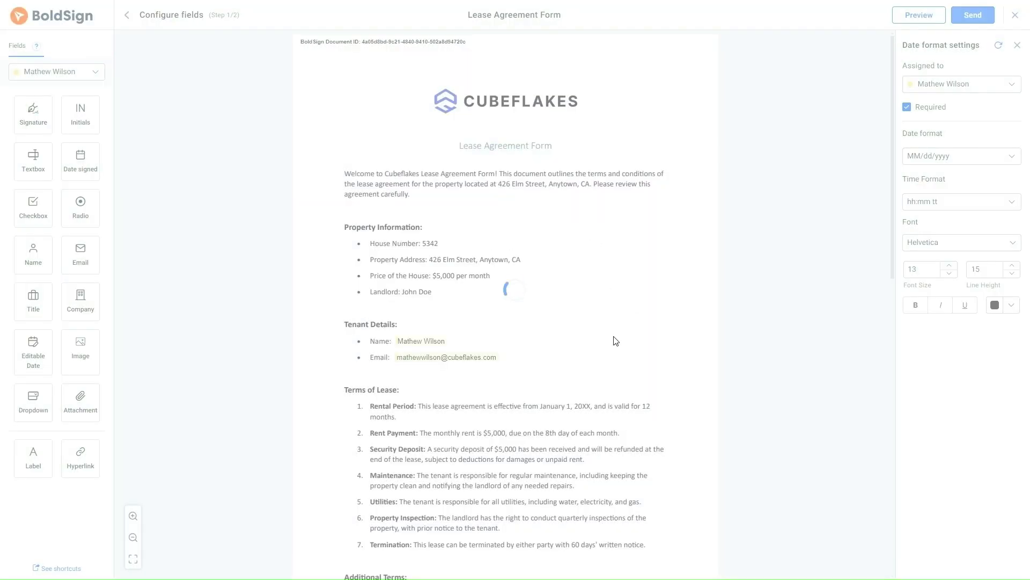
left_click(973, 15)
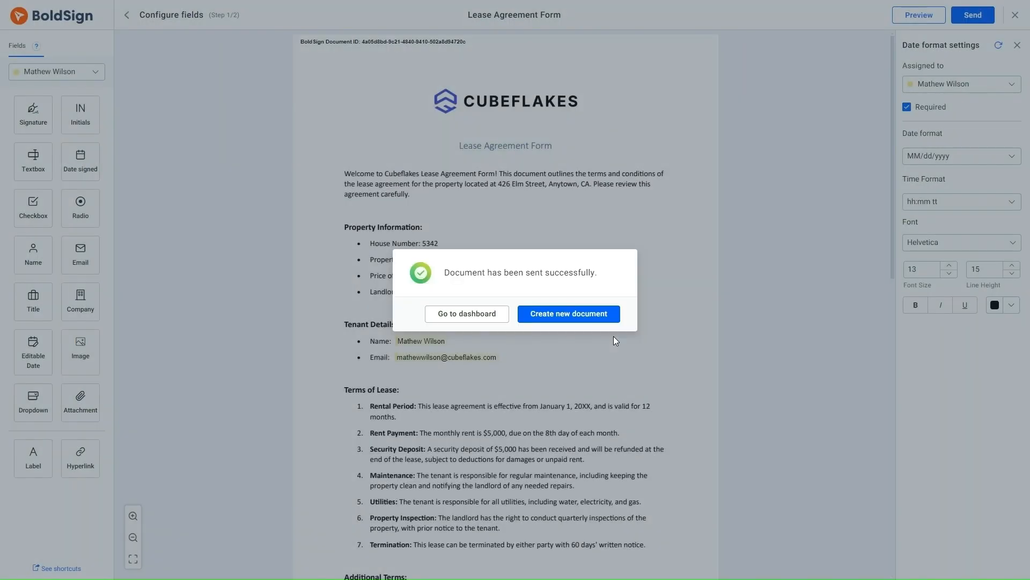